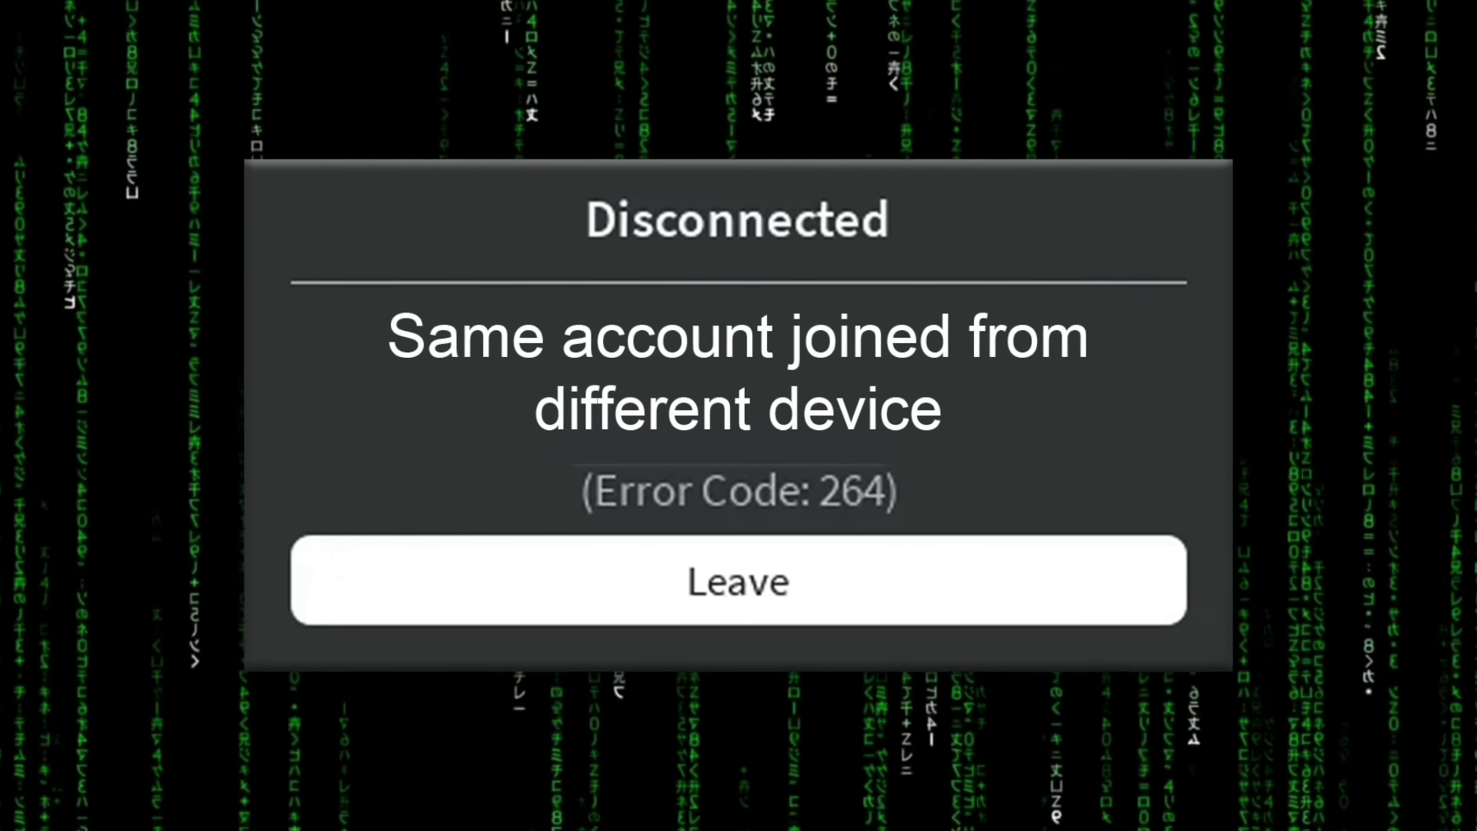
{"action": "left_click", "coordinate": [737, 580]}
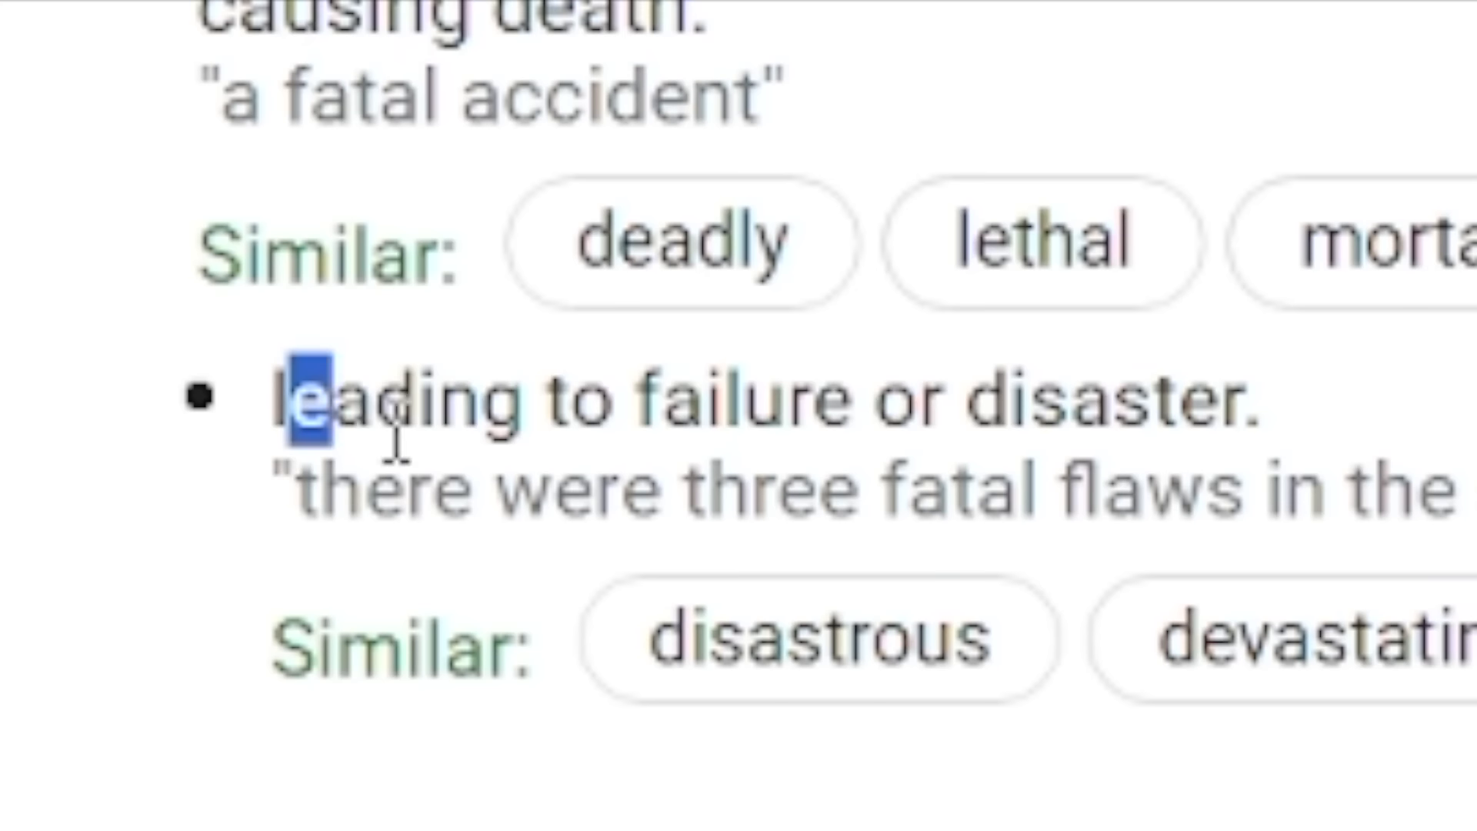
{"action": "left_click_drag", "start_coordinate": [283, 404], "coordinate": [1261, 405]}
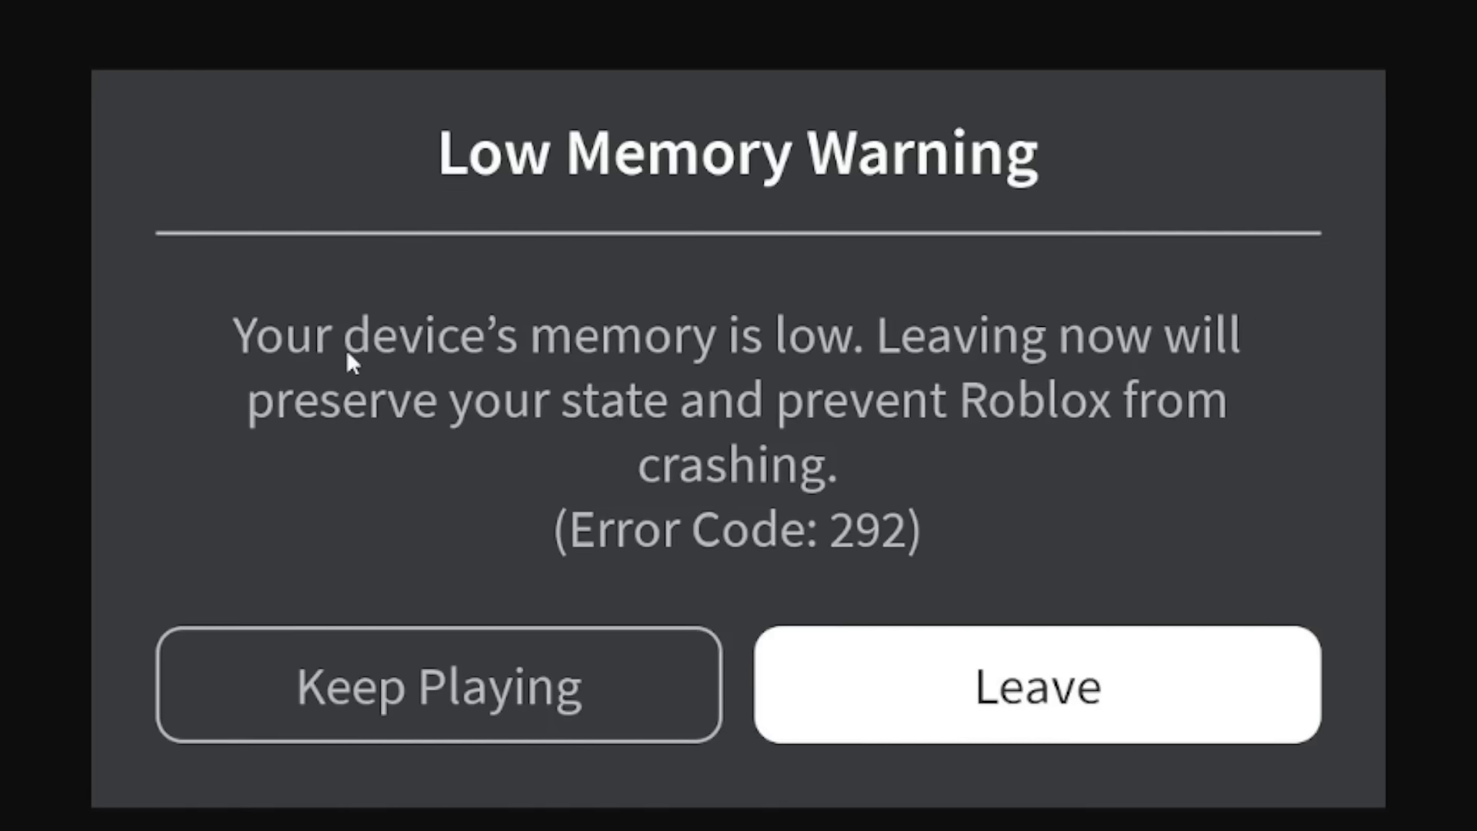
{"action": "mouse_move", "coordinate": [1149, 325]}
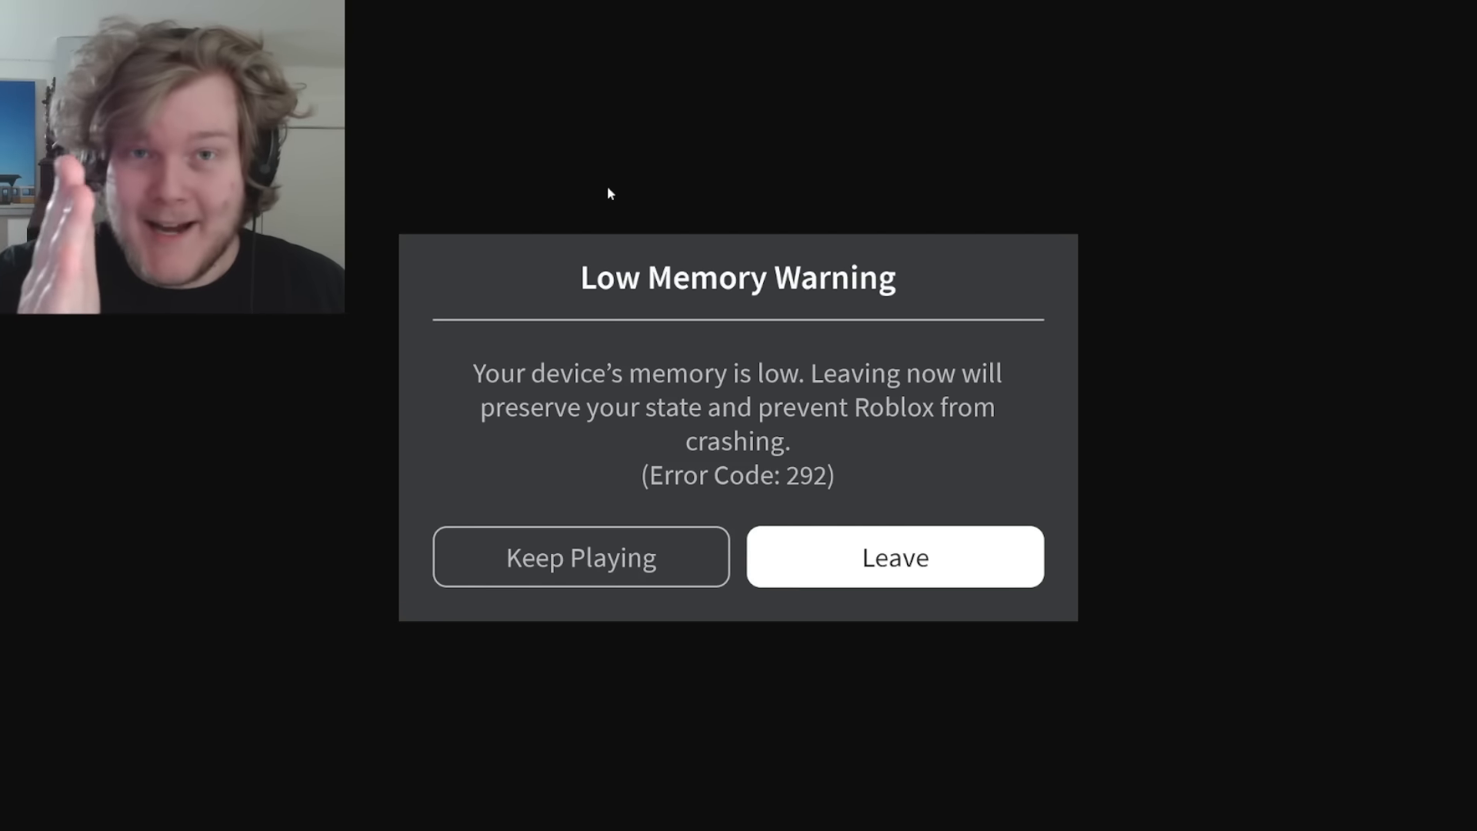
{"action": "left_click", "coordinate": [892, 555]}
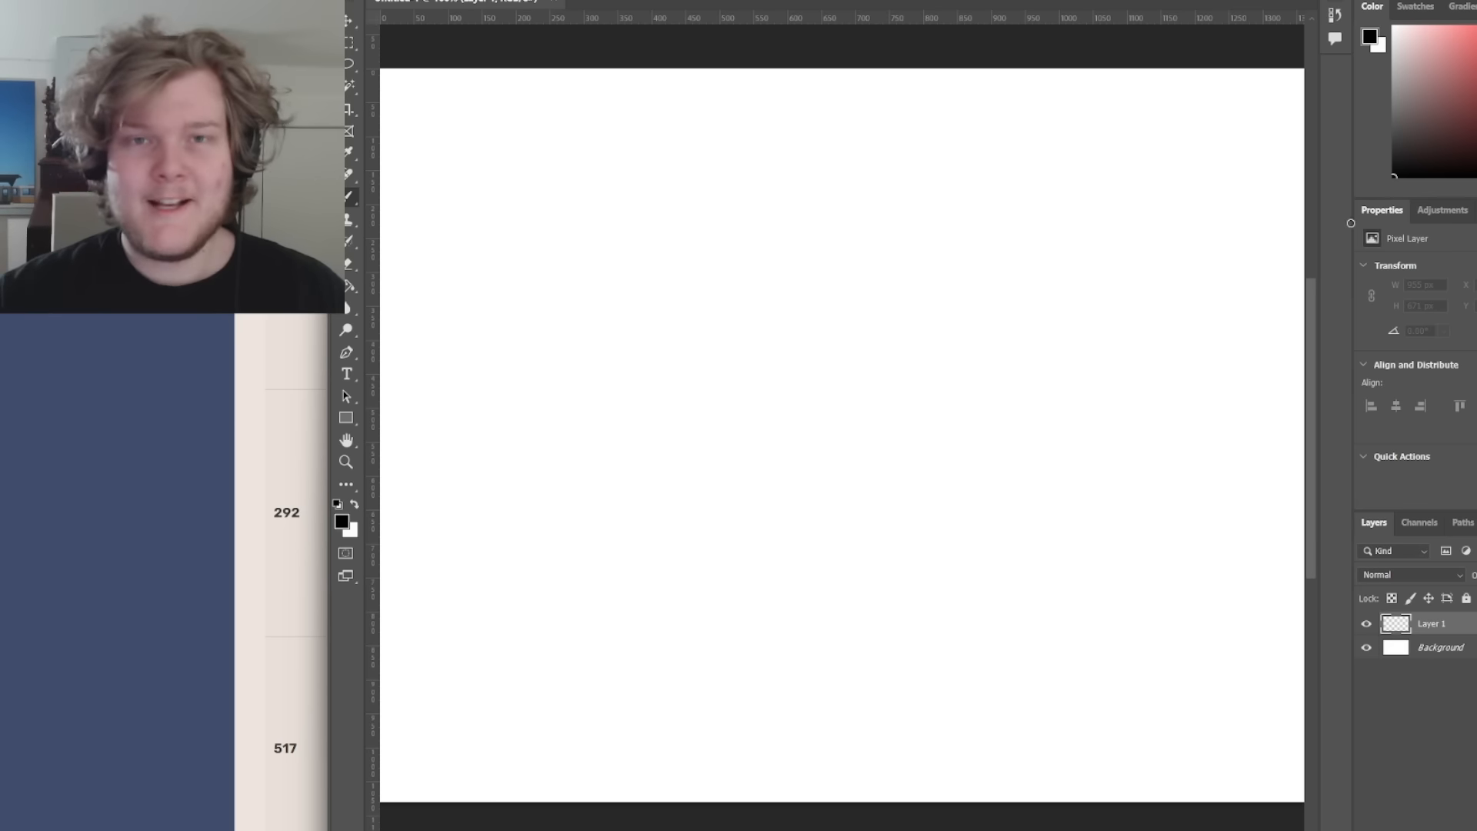
{"action": "left_click_drag", "start_coordinate": [1131, 351], "coordinate": [866, 461]}
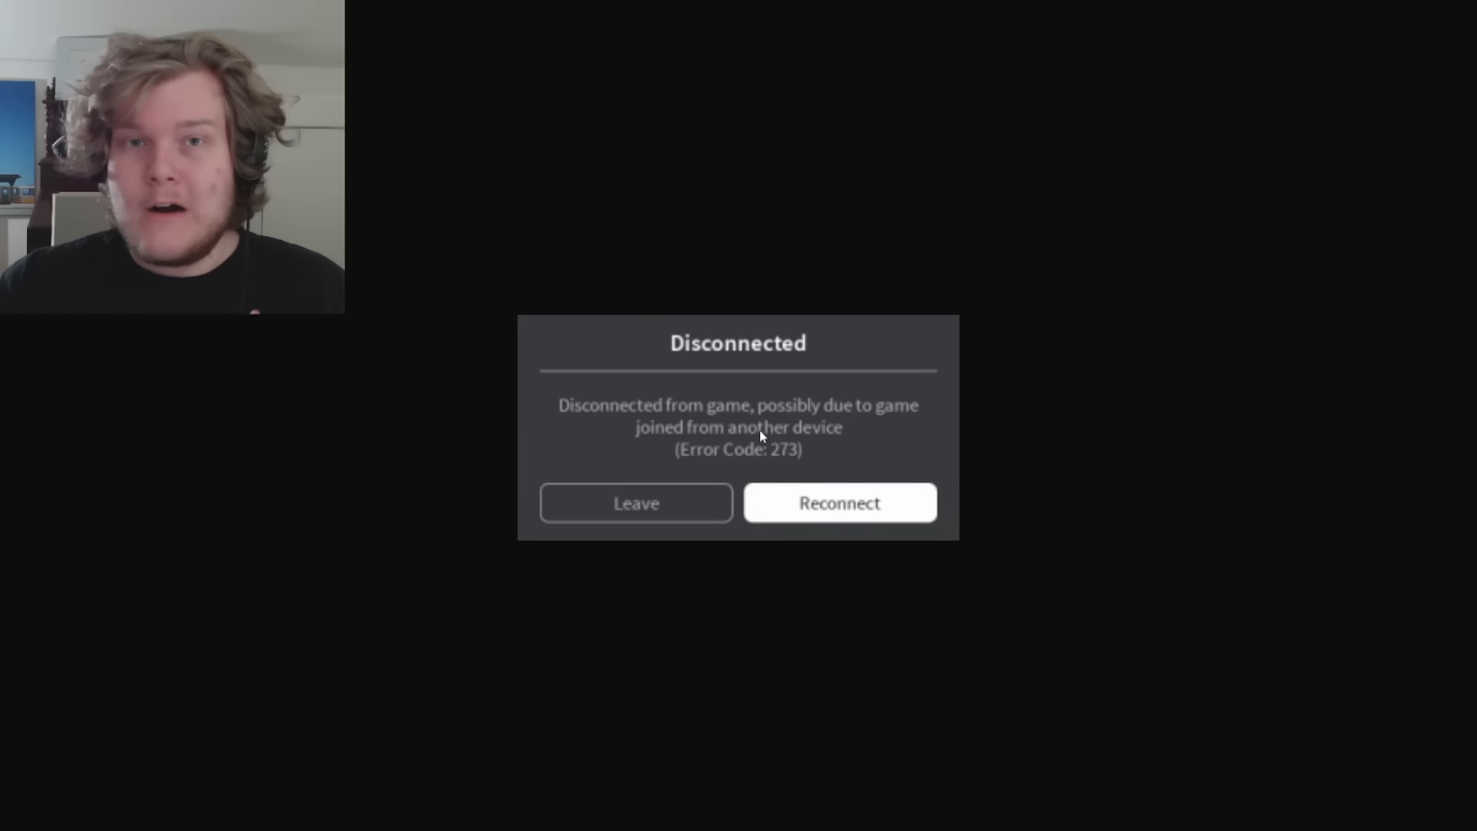
{"action": "mouse_move", "coordinate": [763, 397]}
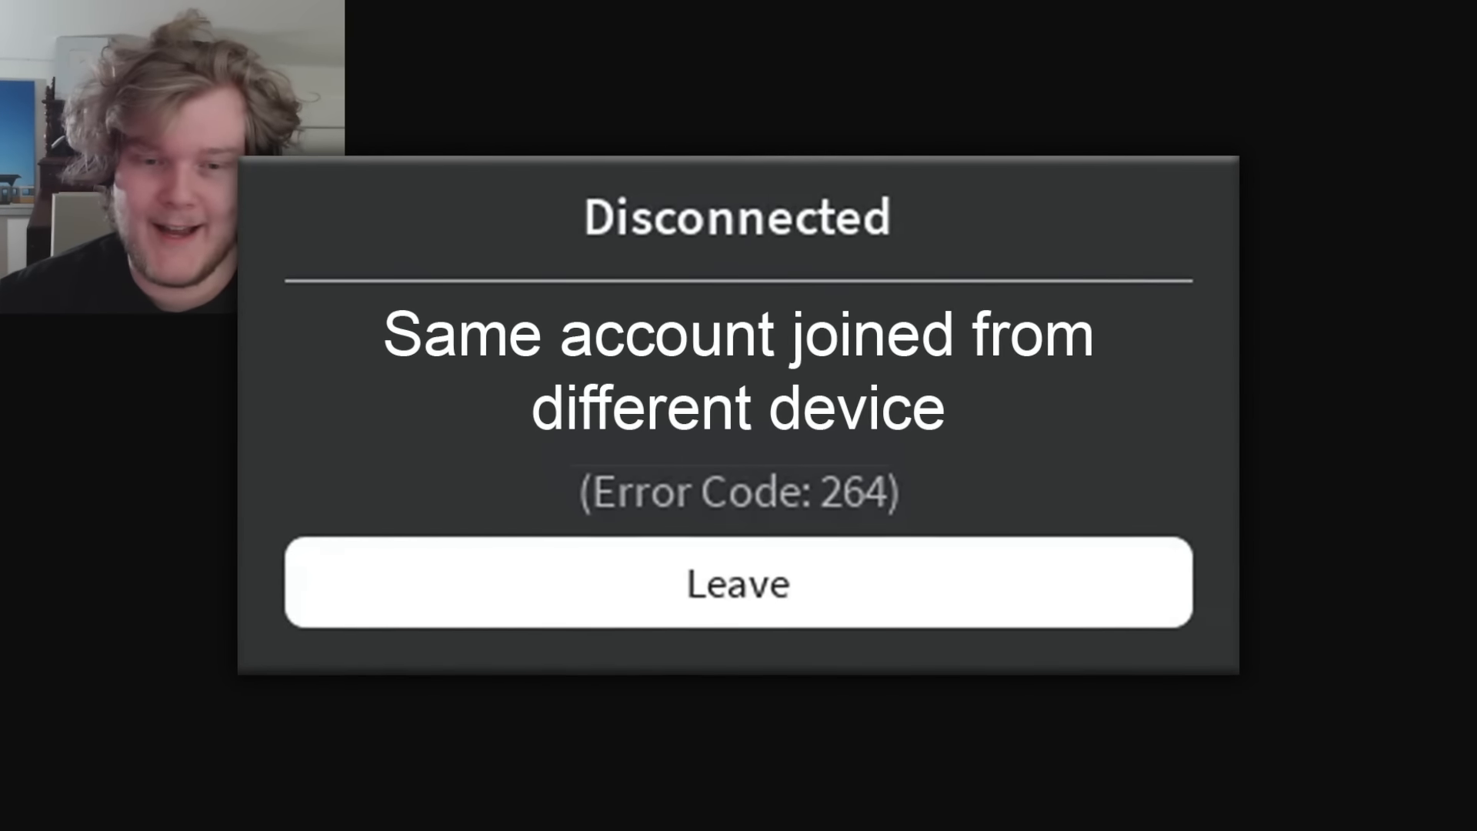
{"action": "left_click", "coordinate": [735, 581]}
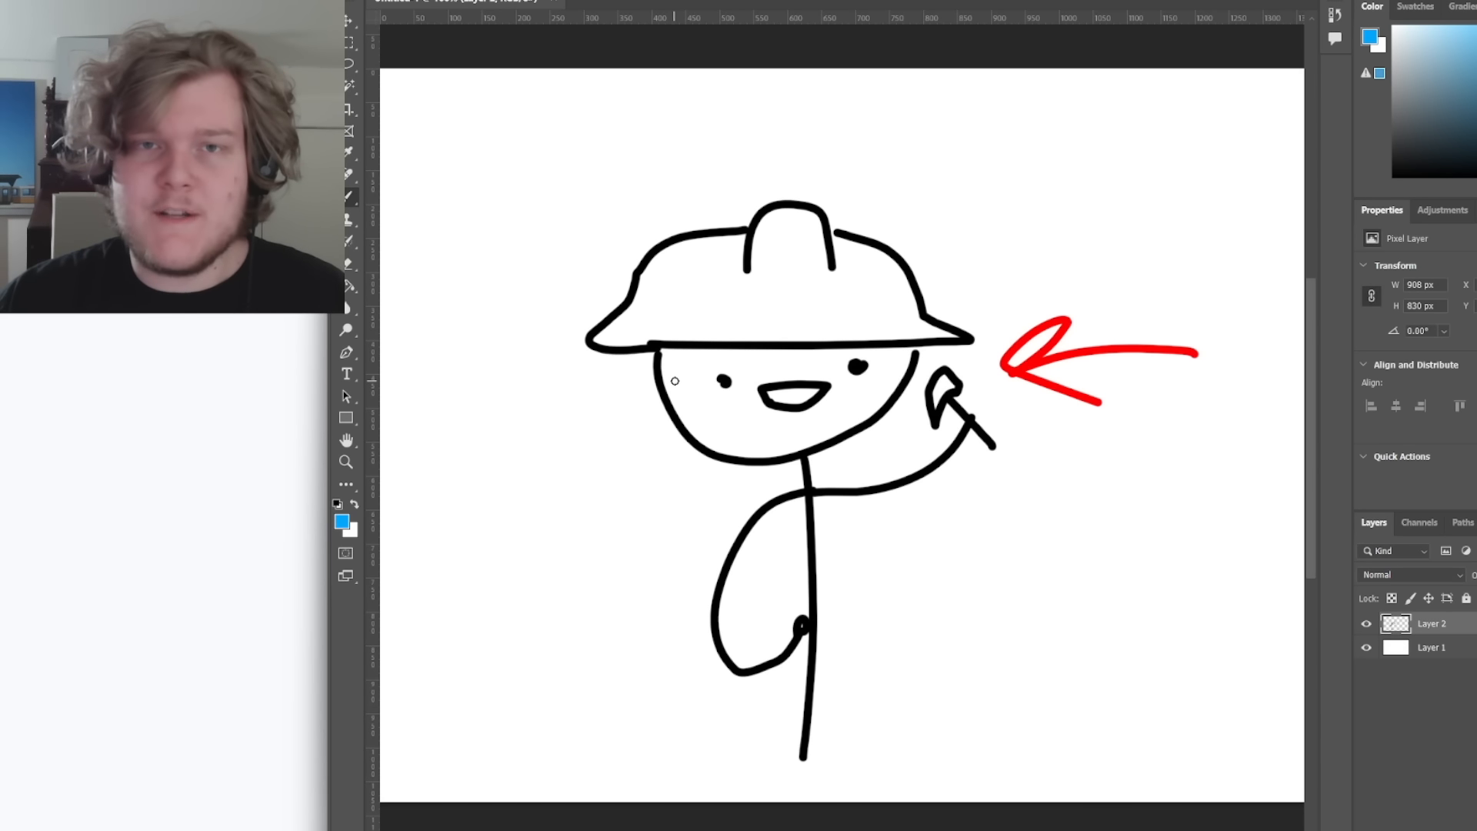
{"action": "left_click_drag", "start_coordinate": [678, 367], "coordinate": [692, 424]}
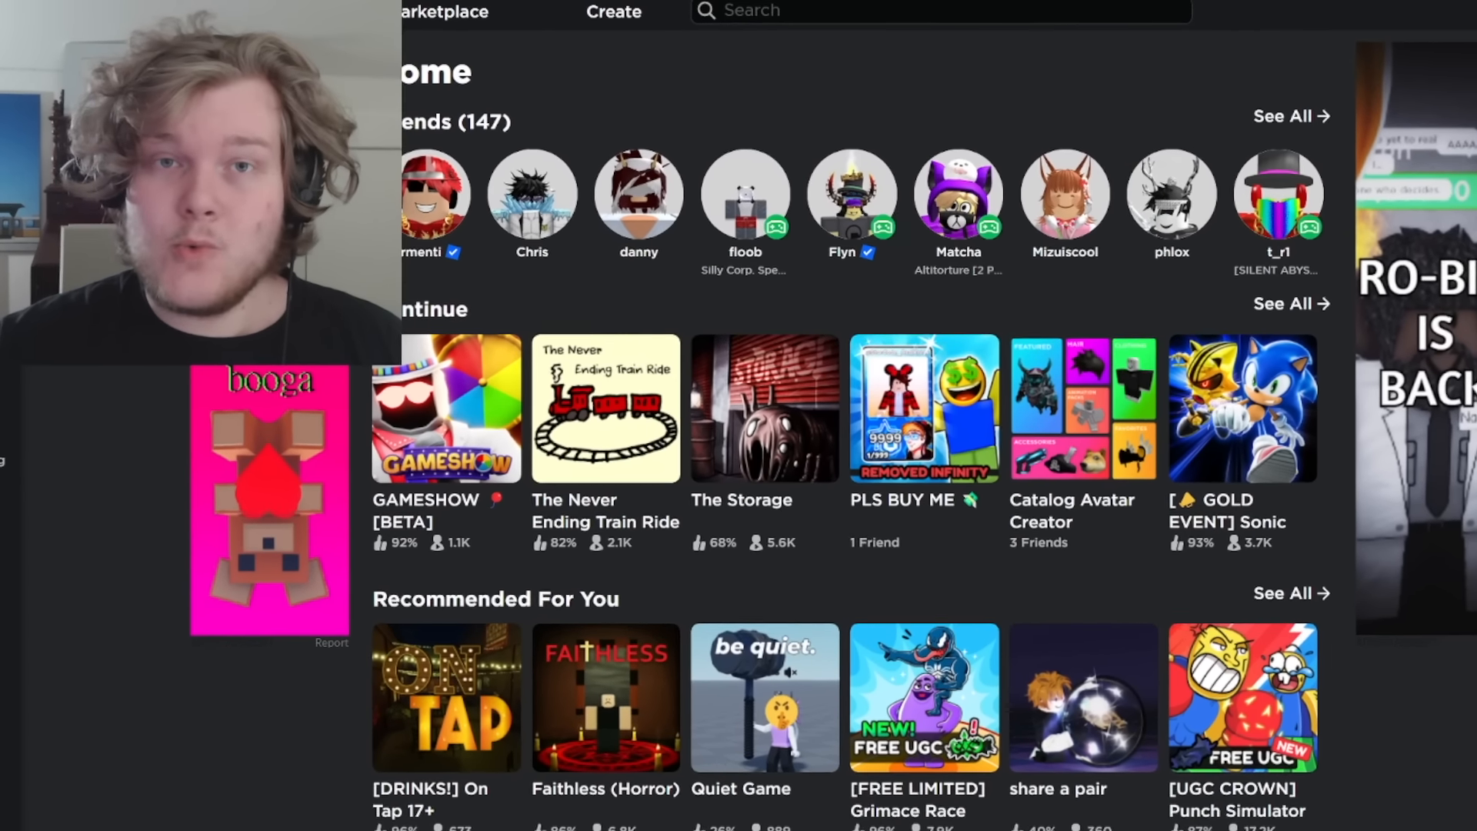
{"action": "scroll", "scroll_direction": "down", "scroll_amount": 3}
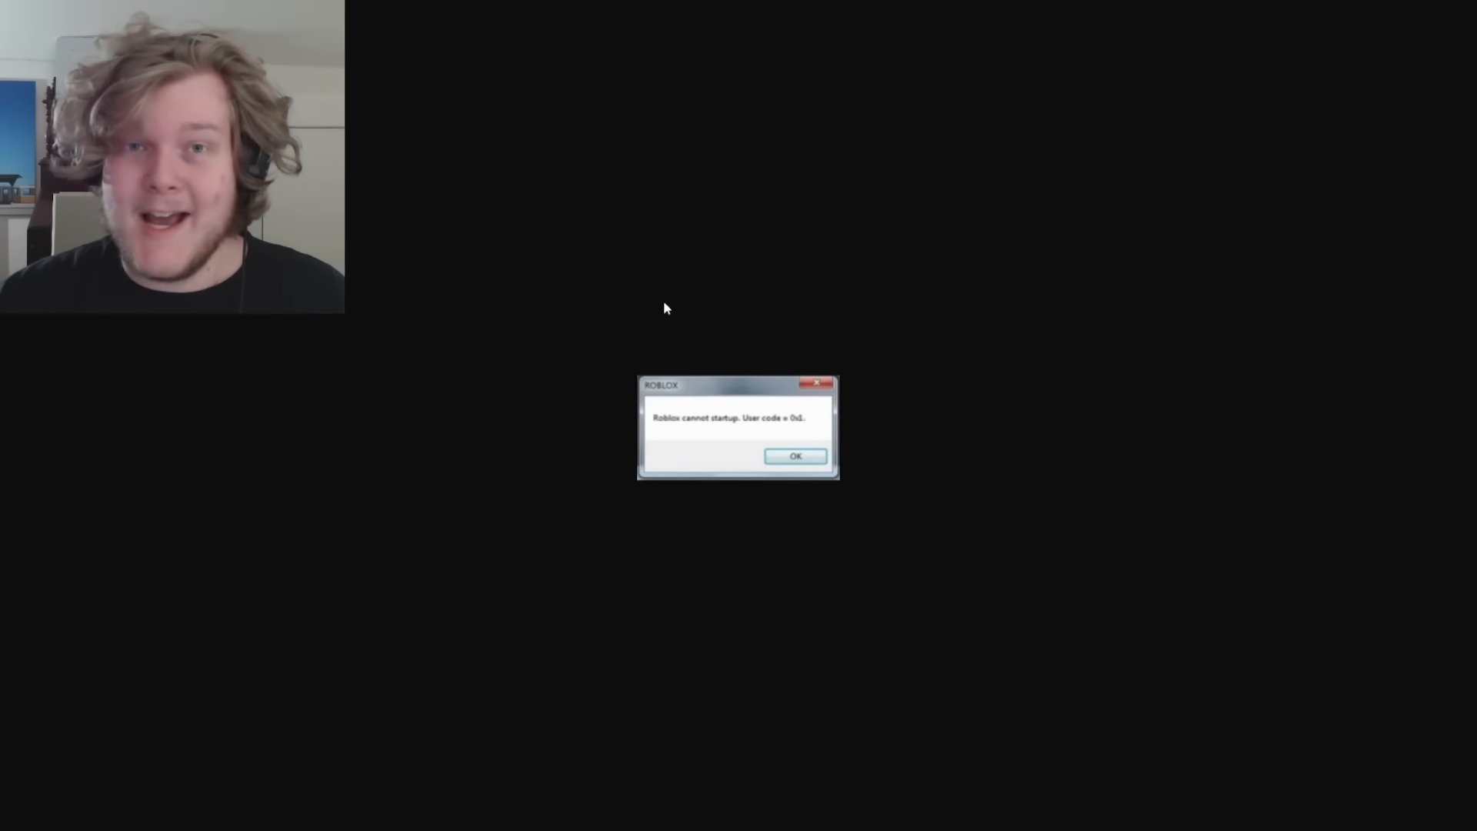
{"action": "left_click", "coordinate": [794, 455]}
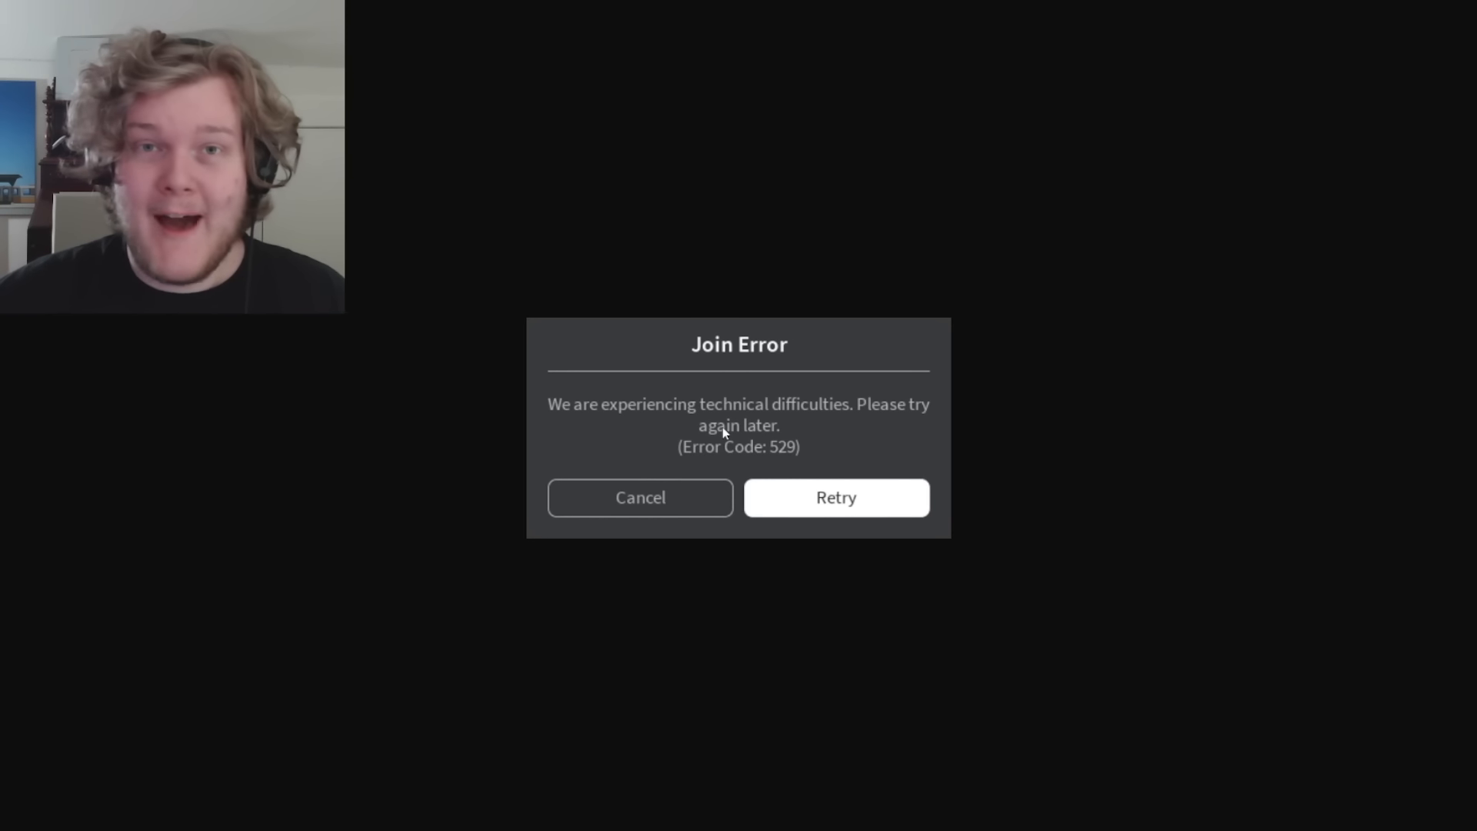
{"action": "mouse_move", "coordinate": [819, 453]}
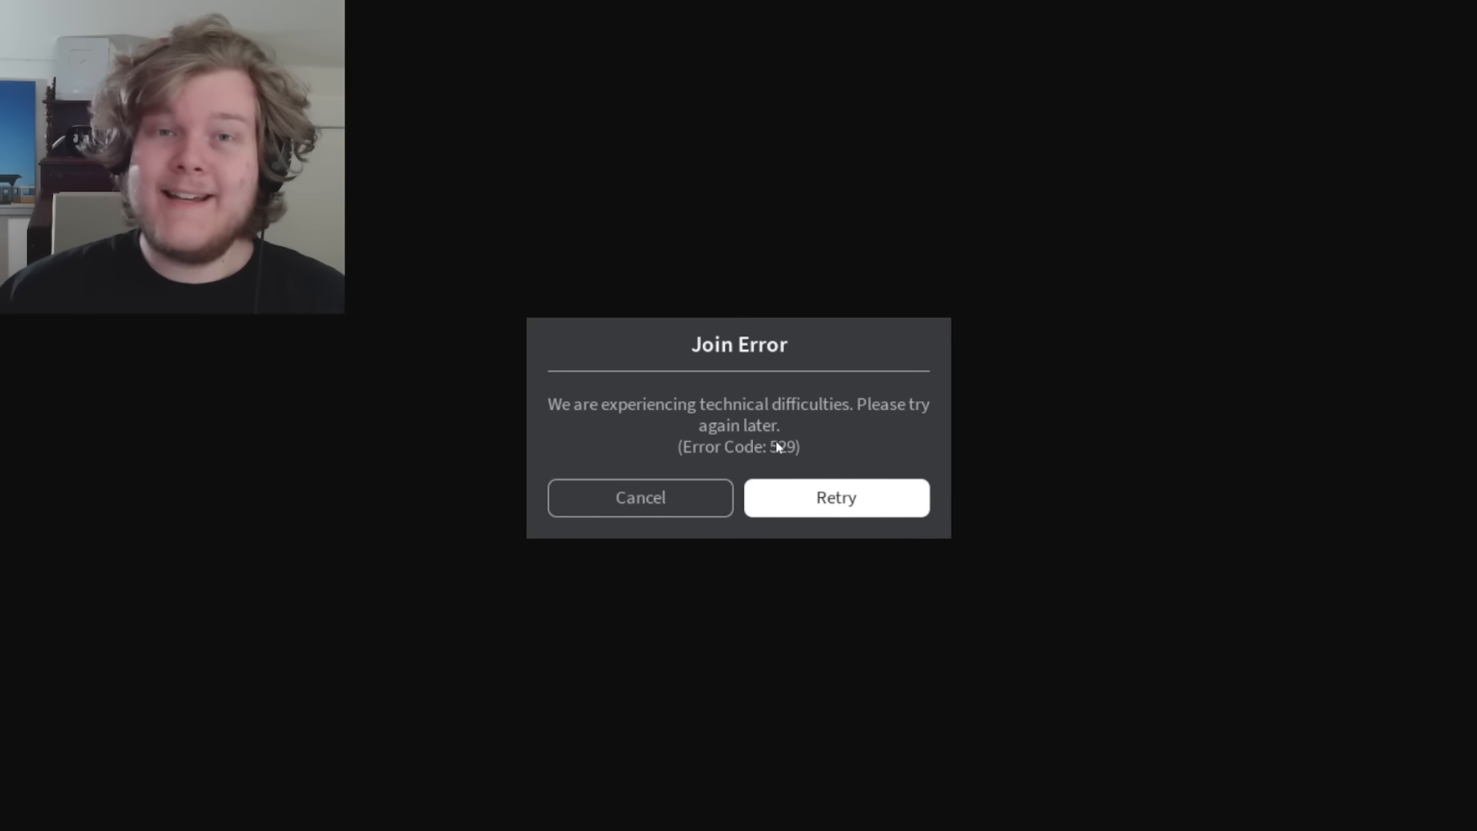
{"action": "left_click", "coordinate": [833, 497]}
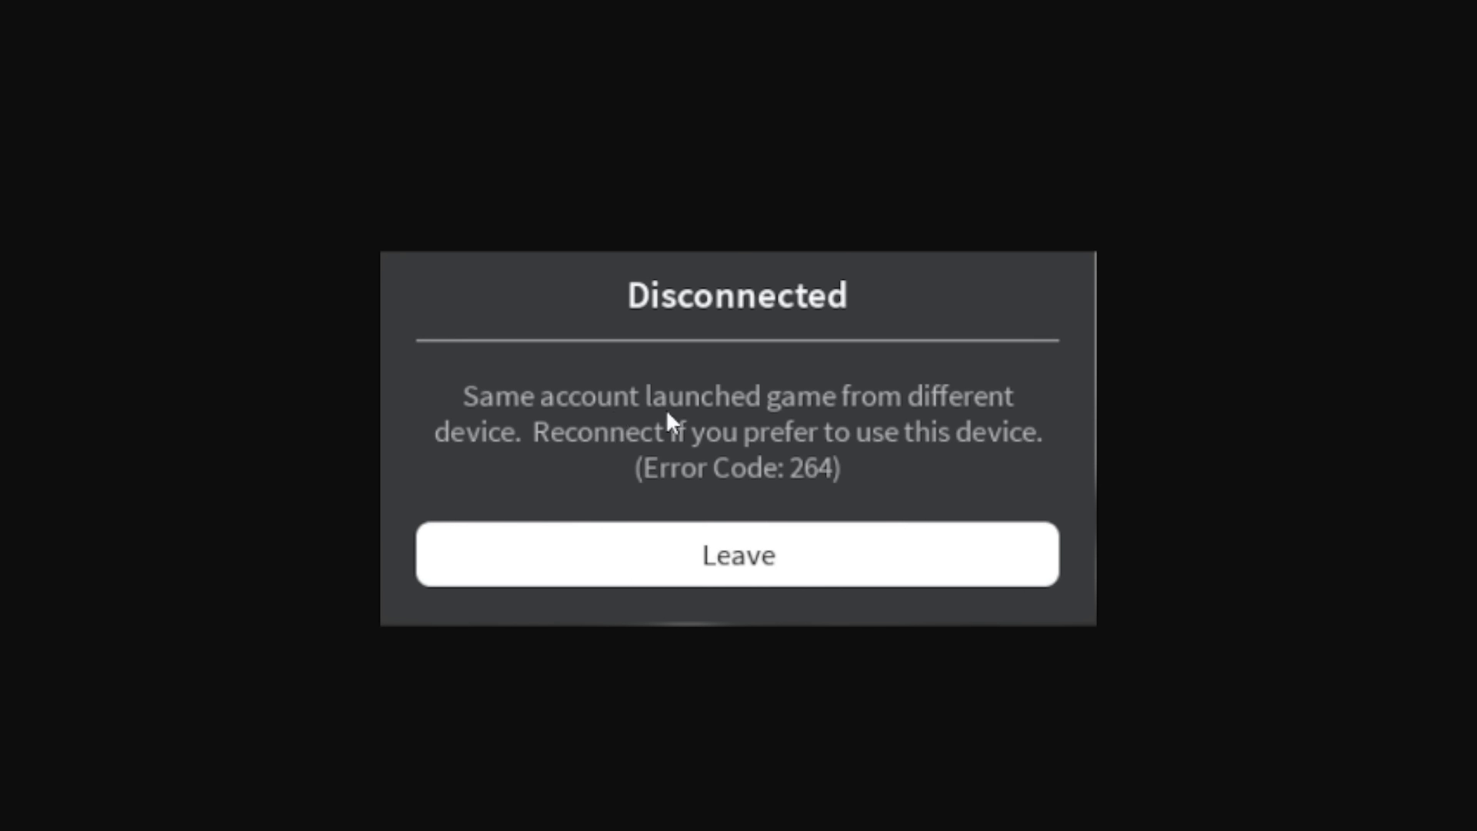
{"action": "mouse_move", "coordinate": [488, 456]}
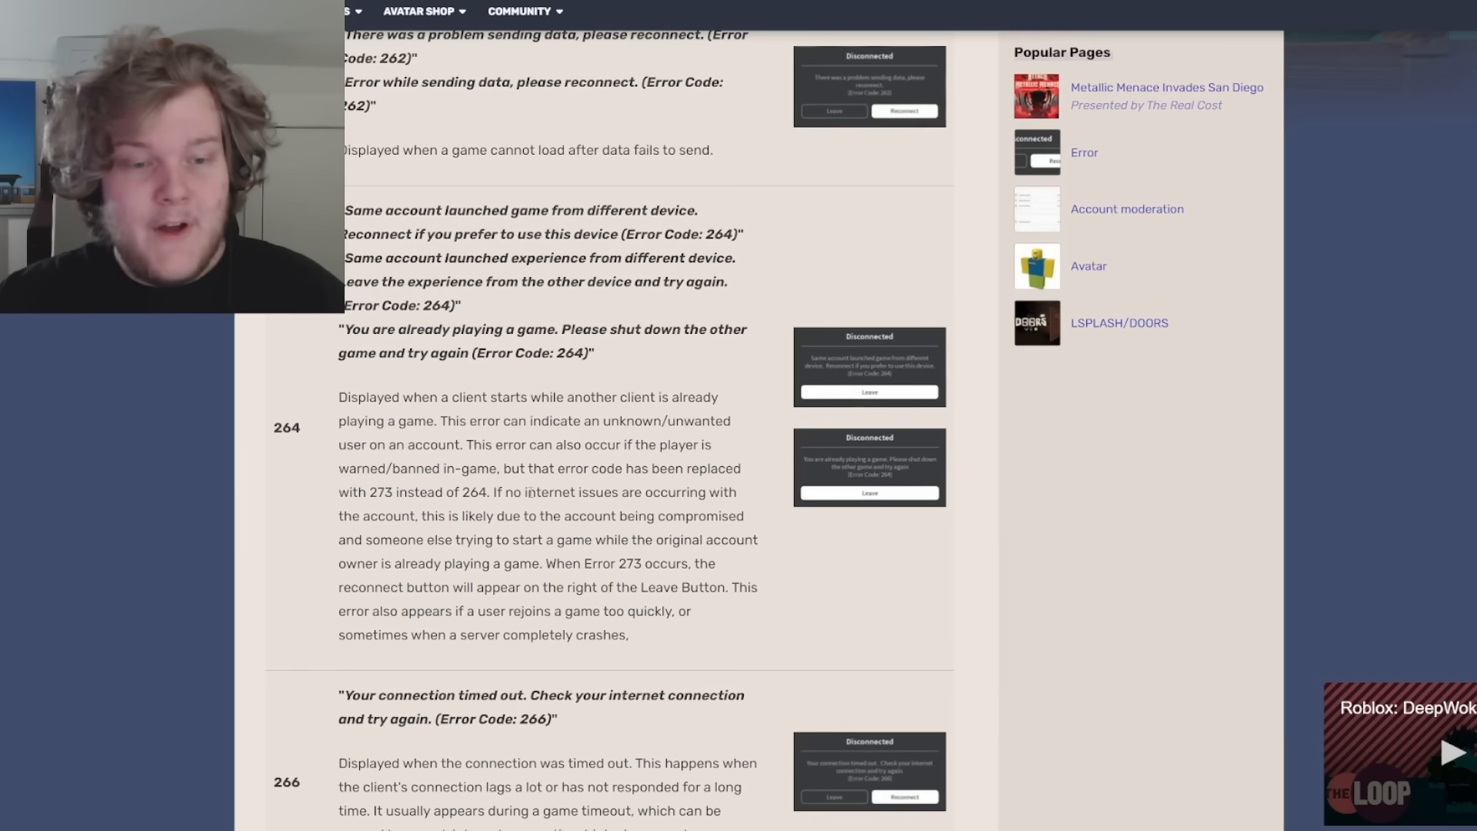
{"action": "double_click", "coordinate": [573, 493]}
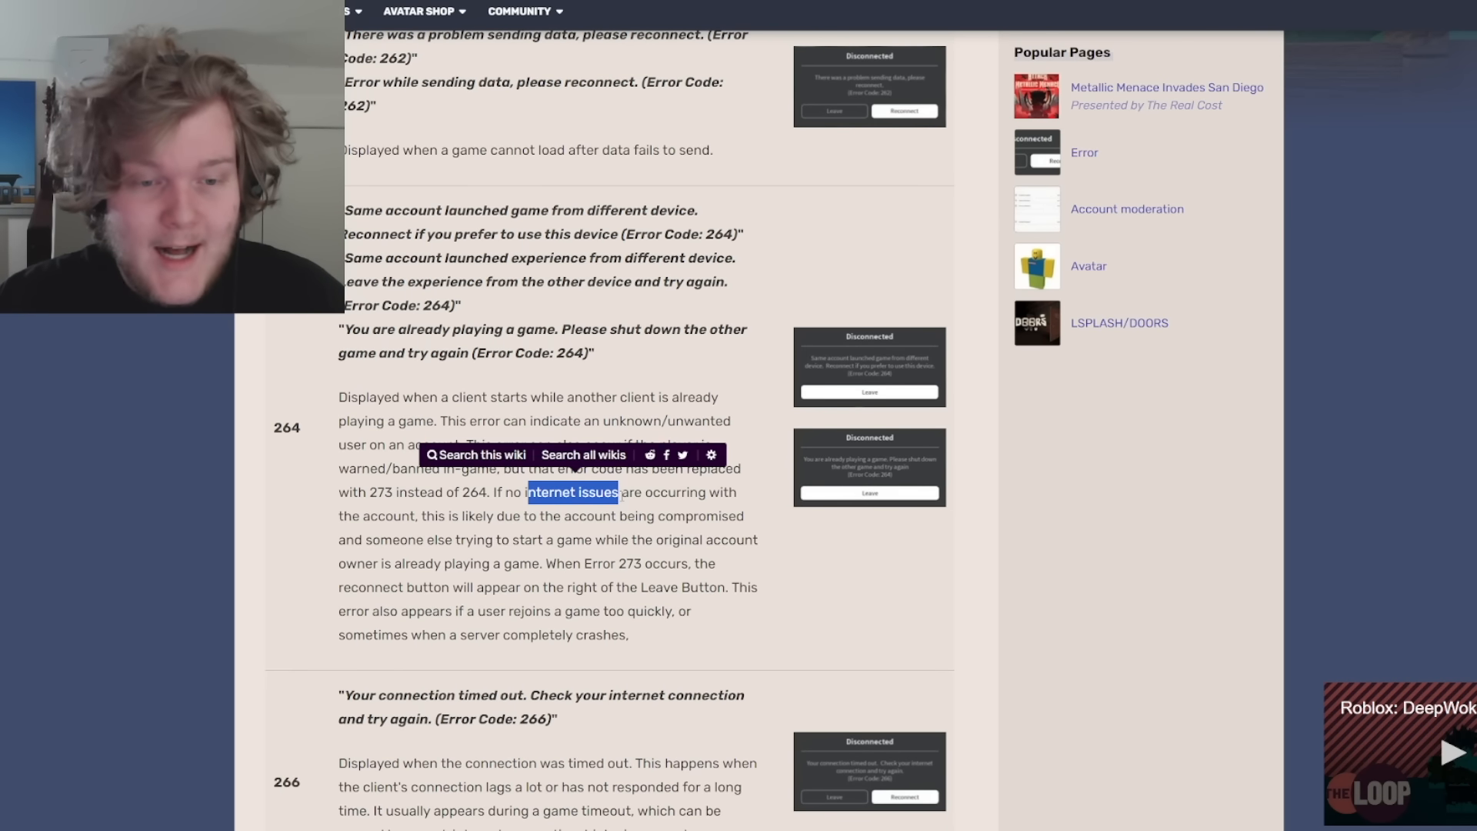